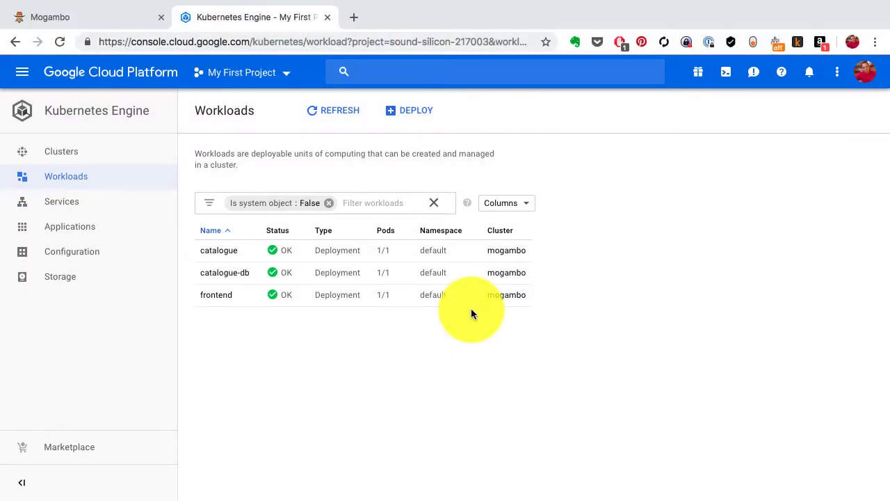
{"action": "mouse_move", "coordinate": [314, 377]}
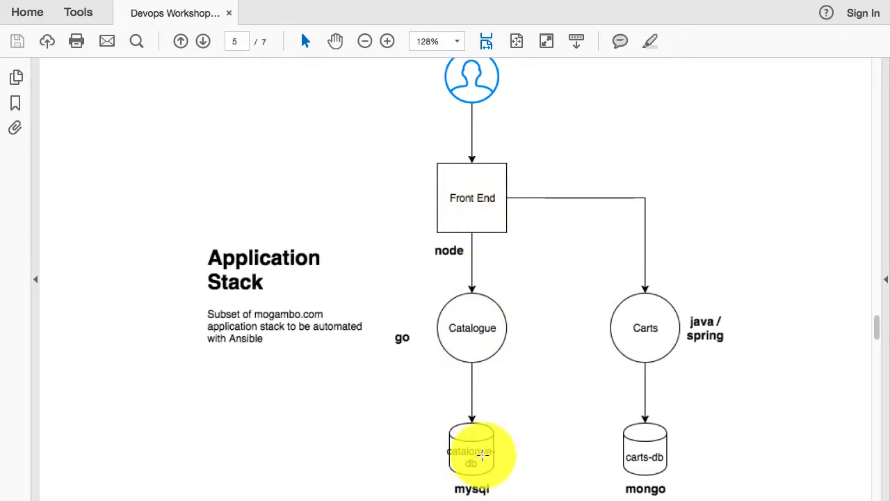
{"action": "mouse_move", "coordinate": [459, 177]}
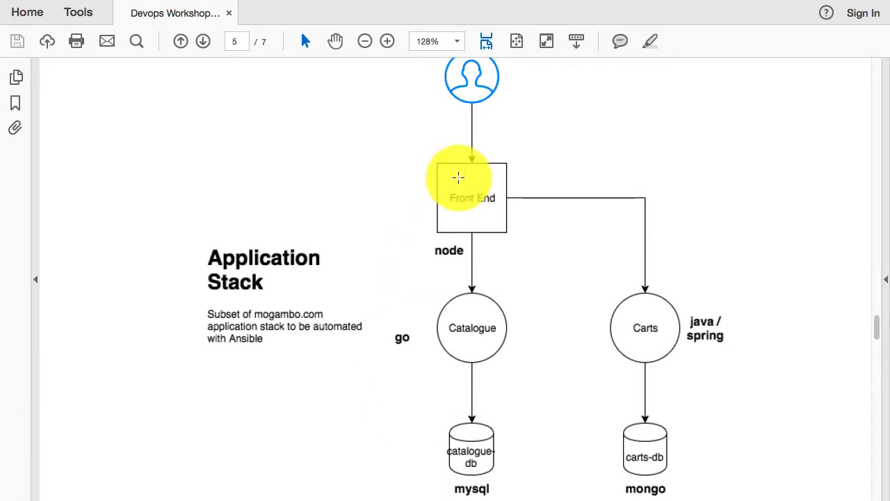
{"action": "mouse_move", "coordinate": [483, 341]}
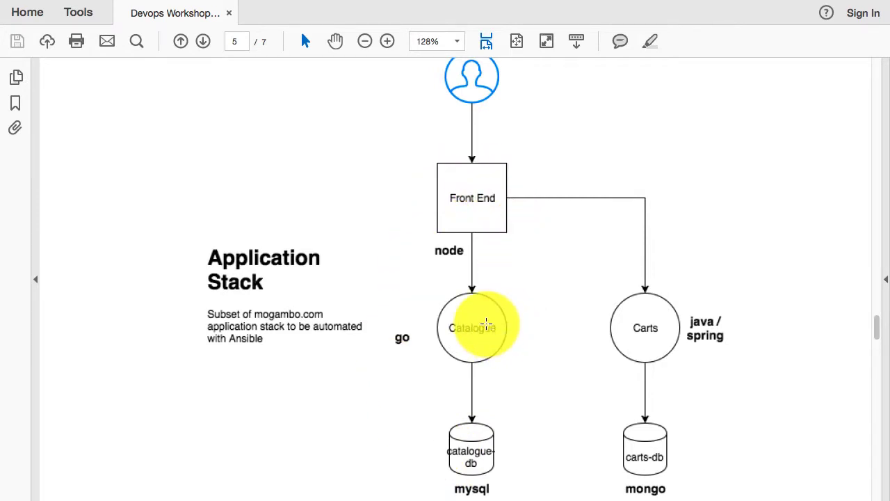
{"action": "mouse_move", "coordinate": [635, 388]}
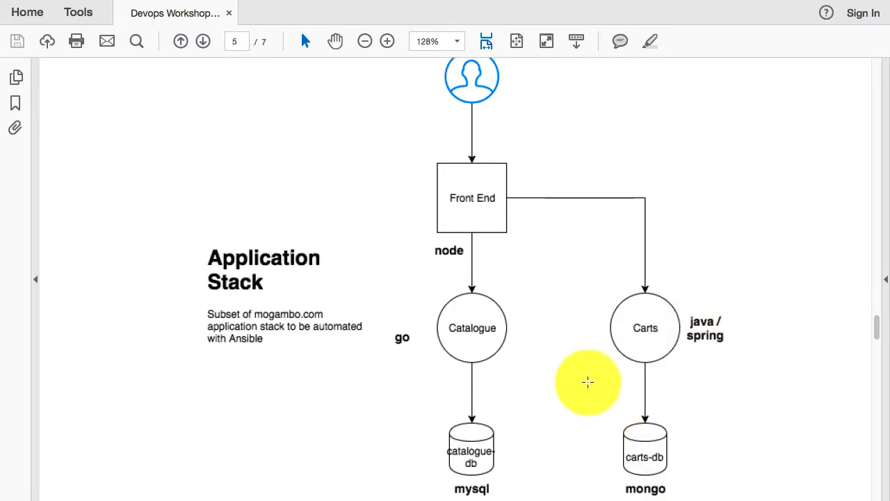
{"action": "mouse_move", "coordinate": [620, 368]}
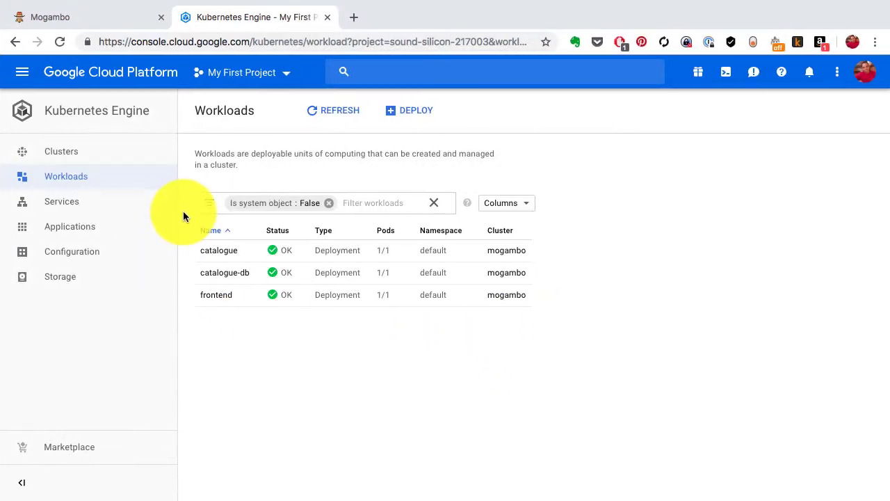
Step: Check the cluster's services and workloads, then switch to the other Mogambo store tab showing 0 items in cart
{"action": "left_click", "coordinate": [61, 201]}
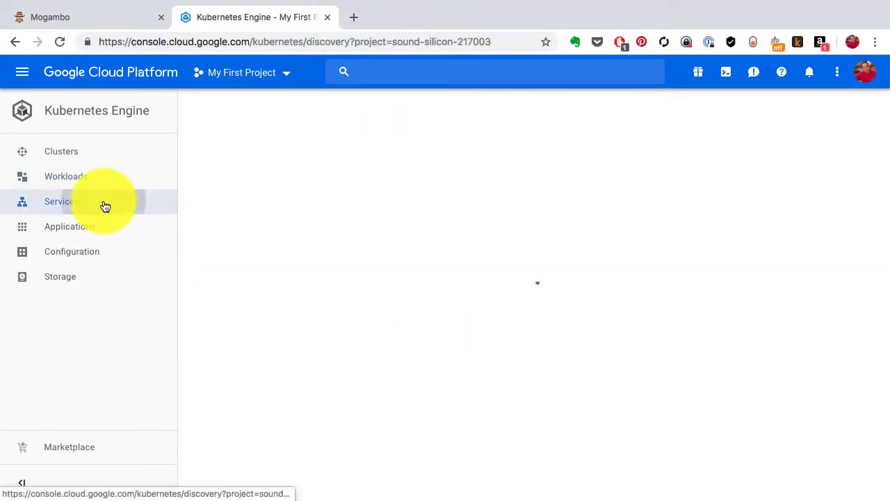
{"action": "left_click", "coordinate": [61, 201]}
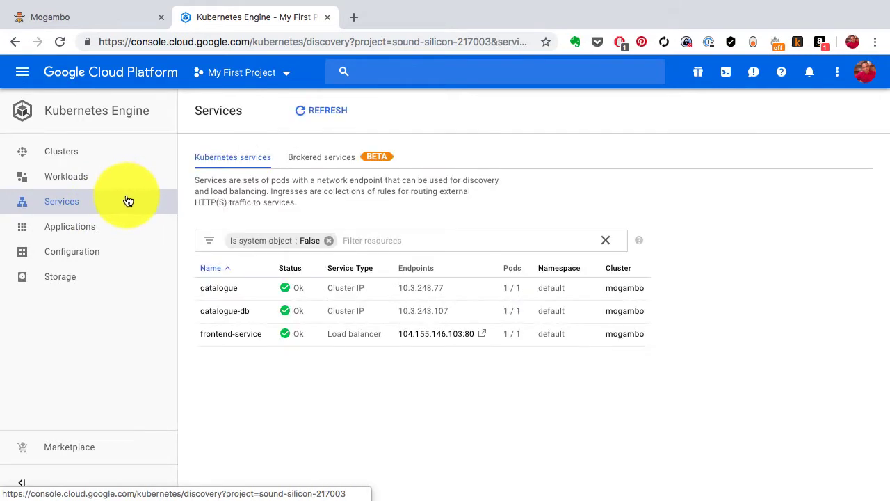
{"action": "left_click", "coordinate": [66, 176]}
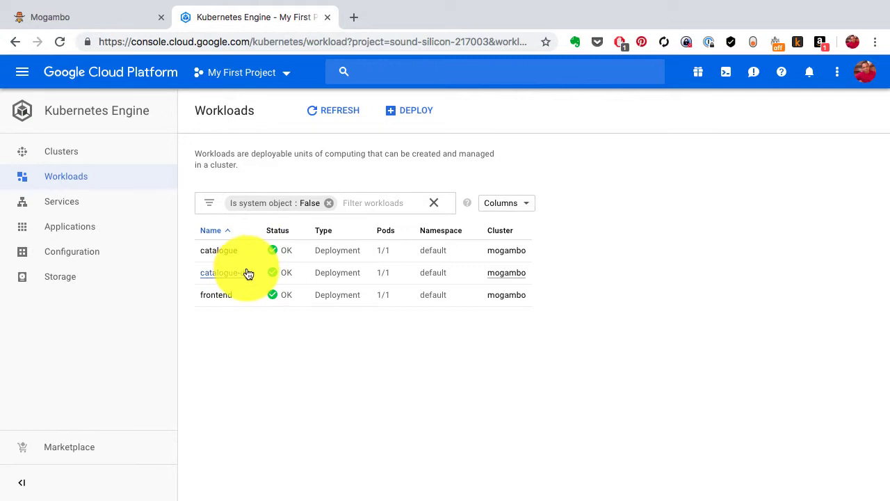
{"action": "left_click", "coordinate": [76, 16]}
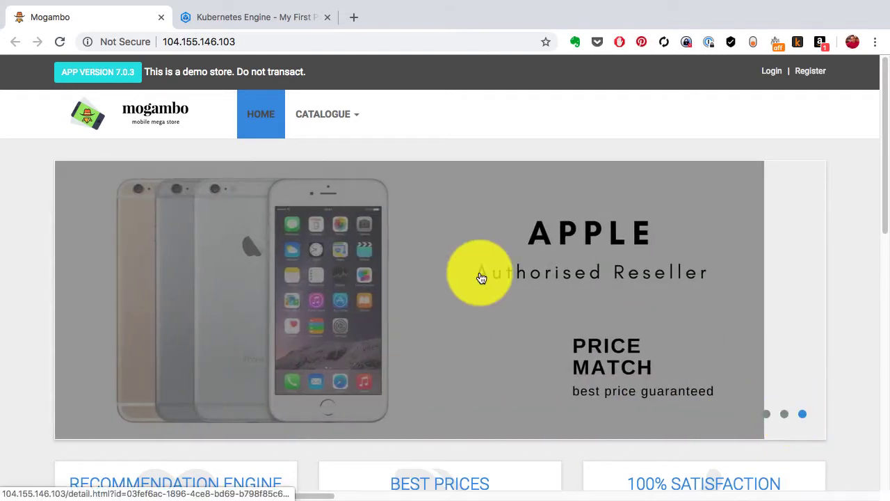
{"action": "mouse_move", "coordinate": [446, 202]}
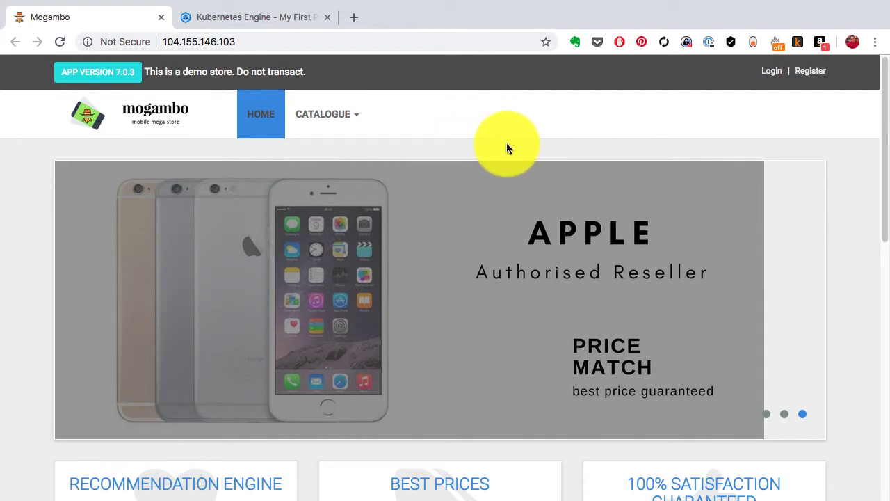
{"action": "mouse_move", "coordinate": [598, 146]}
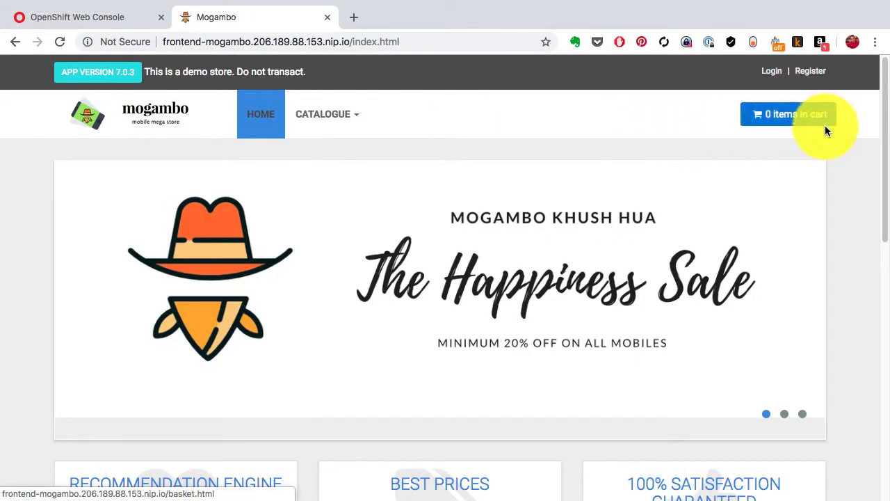
{"action": "mouse_move", "coordinate": [801, 110]}
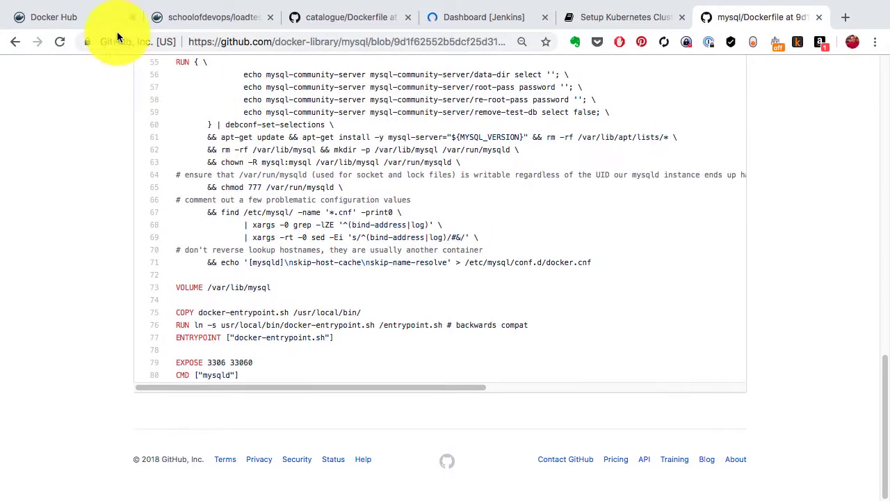
Step: Open the gouravshah/carts repository from the Docker Hub dashboard and view its image tags
{"action": "left_click", "coordinate": [54, 17]}
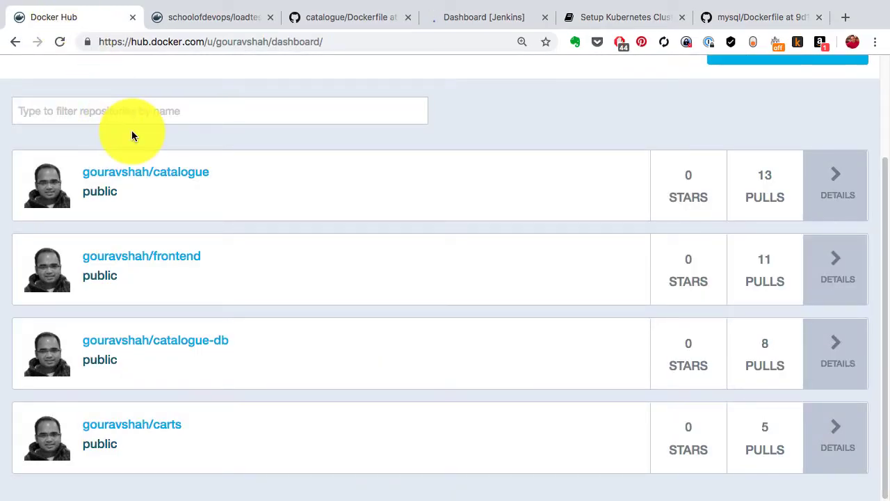
{"action": "mouse_move", "coordinate": [184, 183]}
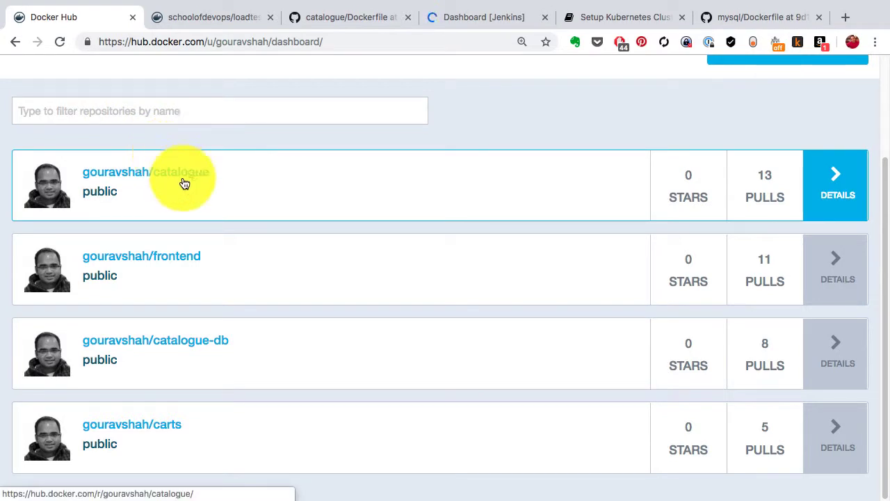
{"action": "mouse_move", "coordinate": [248, 385]}
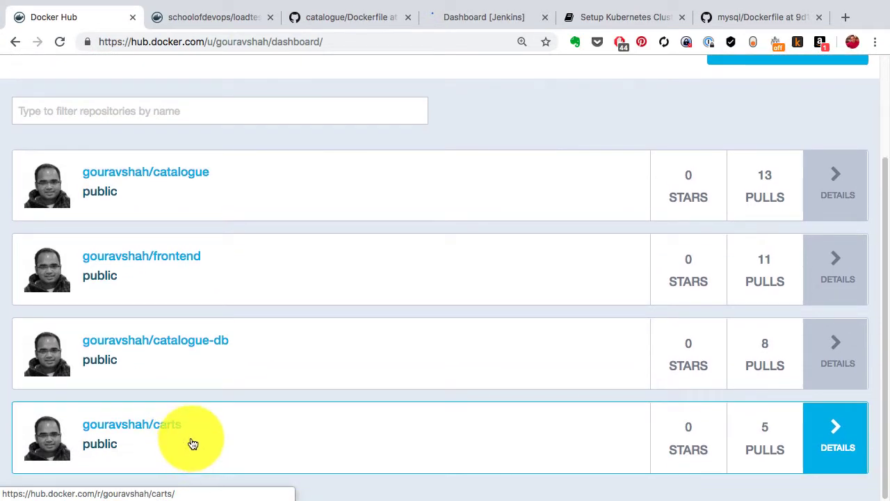
{"action": "left_click", "coordinate": [132, 424]}
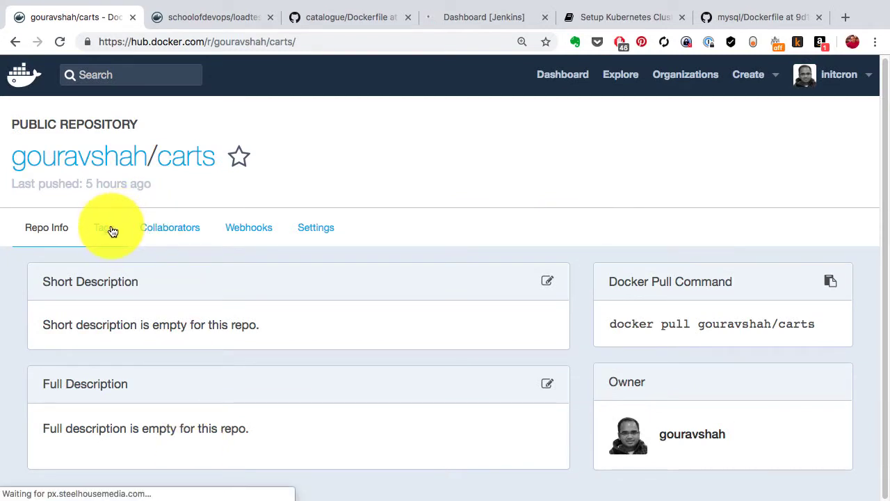
{"action": "left_click", "coordinate": [106, 229]}
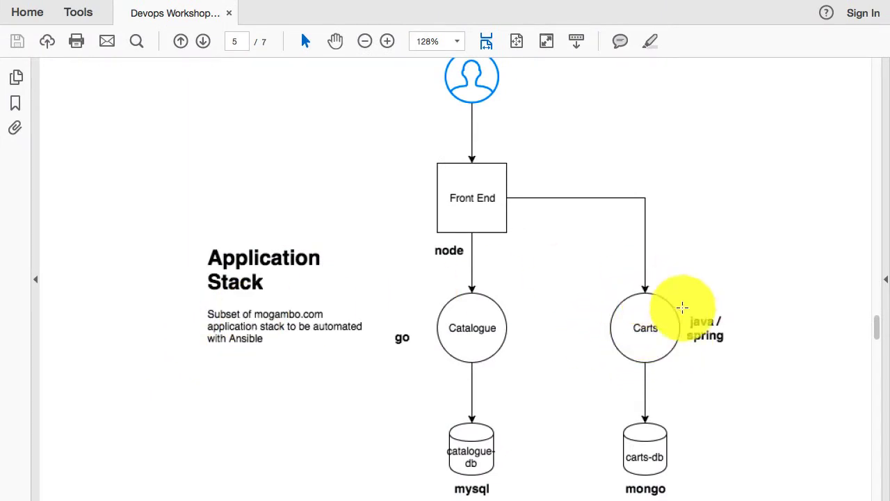
{"action": "mouse_move", "coordinate": [512, 165]}
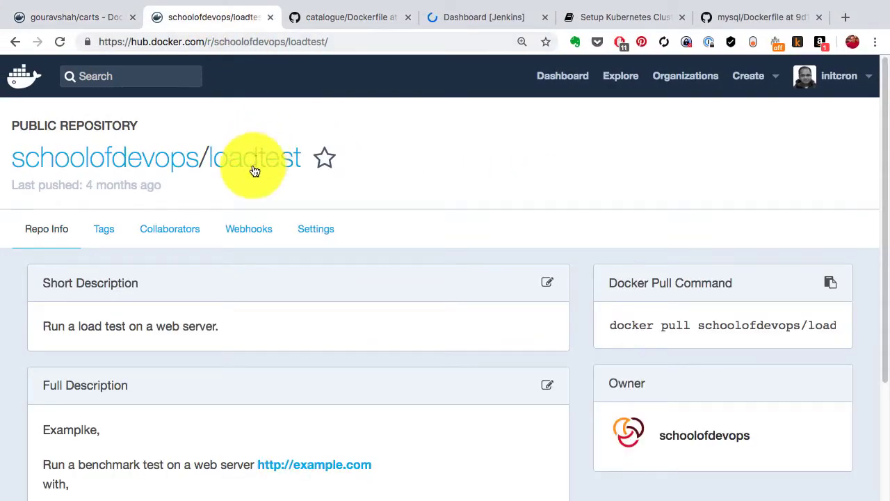
Step: Switch from the Application Stack PDF back to the browser's GitHub repositories tab
{"action": "left_click", "coordinate": [348, 16]}
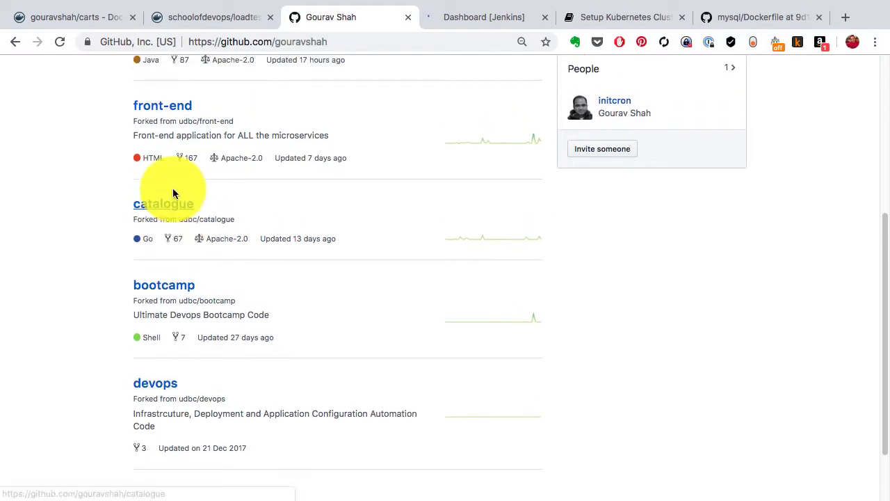
Step: Open endpoints.js in the api folder of the gouravshah/front-end repository
{"action": "left_click", "coordinate": [162, 105]}
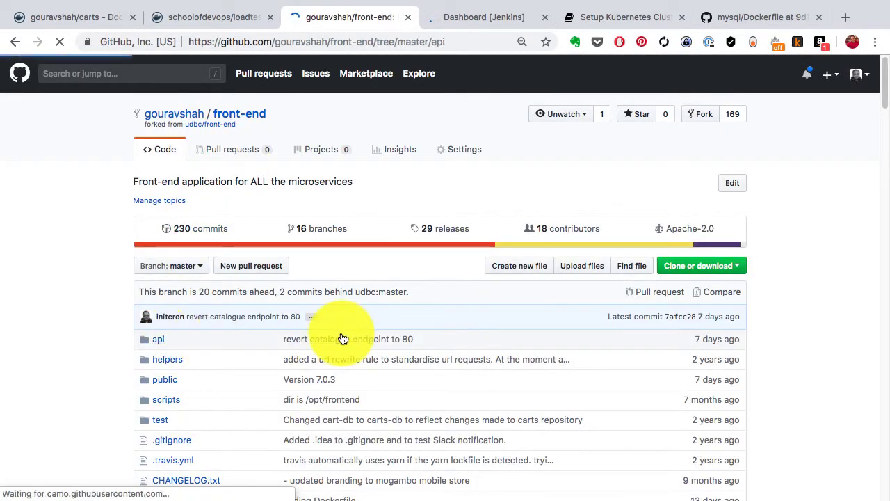
{"action": "left_click", "coordinate": [158, 339]}
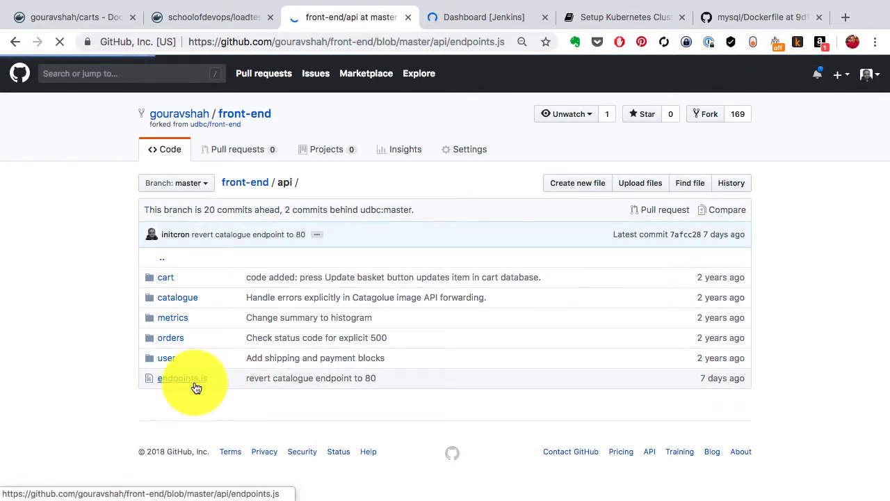
{"action": "left_click", "coordinate": [182, 379]}
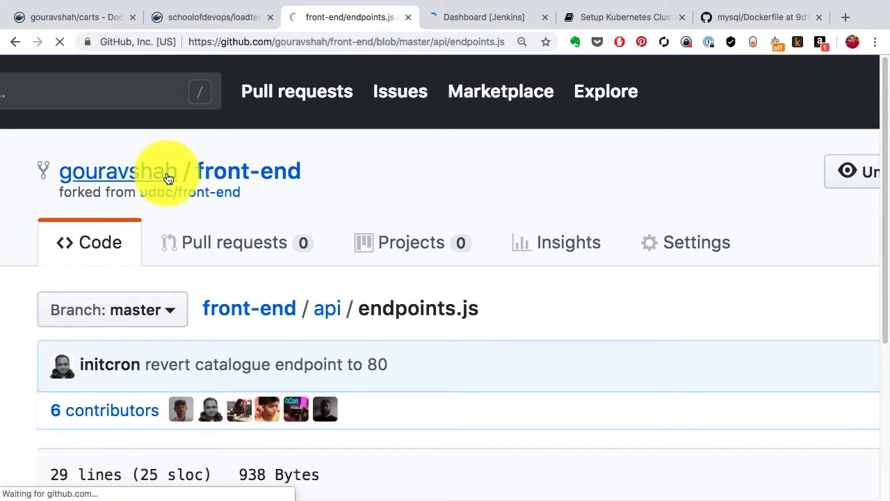
Step: Open the gouravshah/carts Dockerfile and highlight EXPOSE port 8080
{"action": "left_click", "coordinate": [114, 171]}
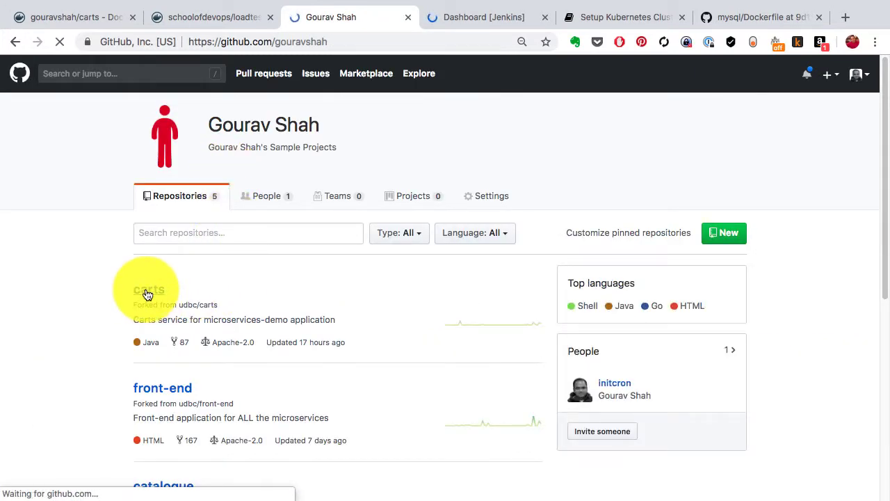
{"action": "left_click", "coordinate": [149, 291]}
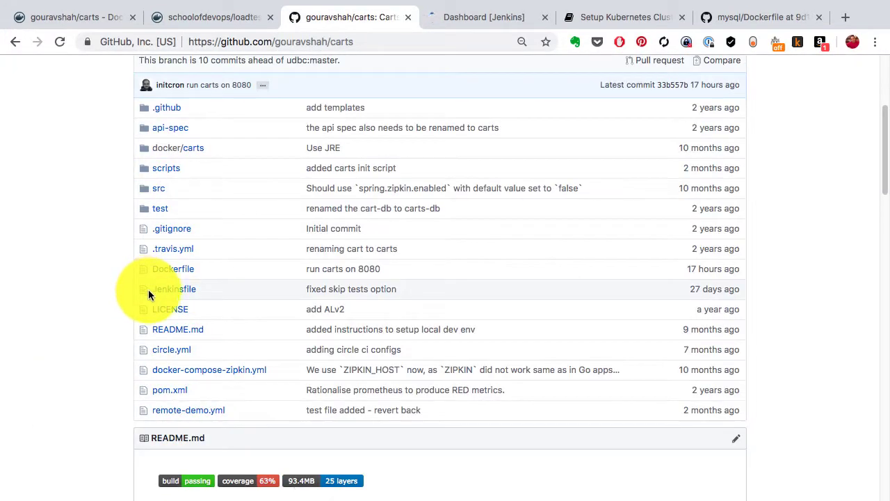
{"action": "left_click", "coordinate": [173, 269]}
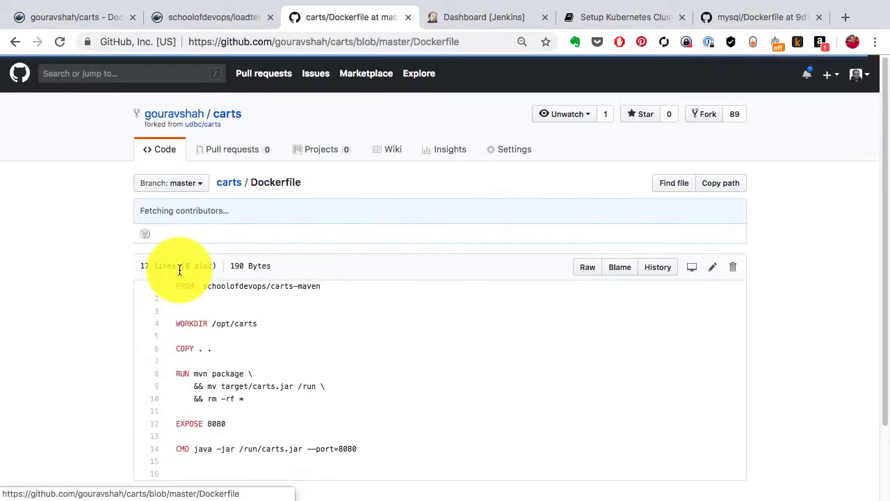
{"action": "scroll", "scroll_direction": "down", "scroll_amount": 3}
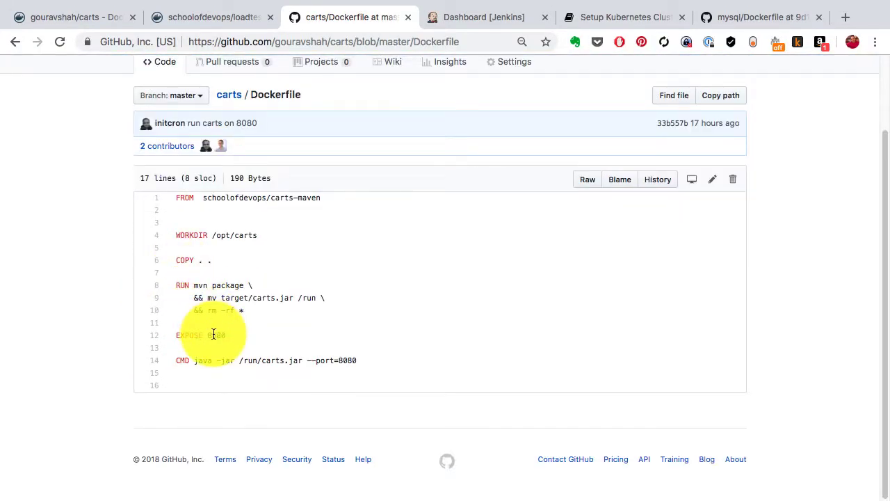
{"action": "double_click", "coordinate": [216, 336]}
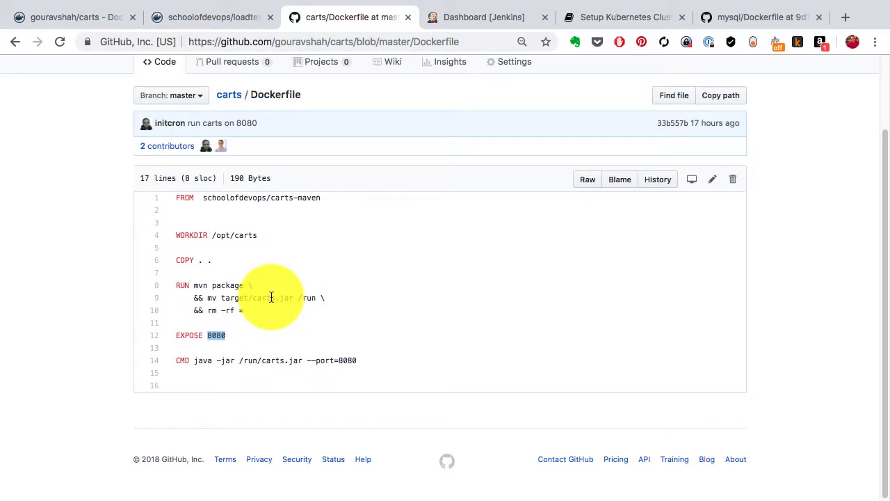
{"action": "scroll", "scroll_direction": "down", "scroll_amount": 3}
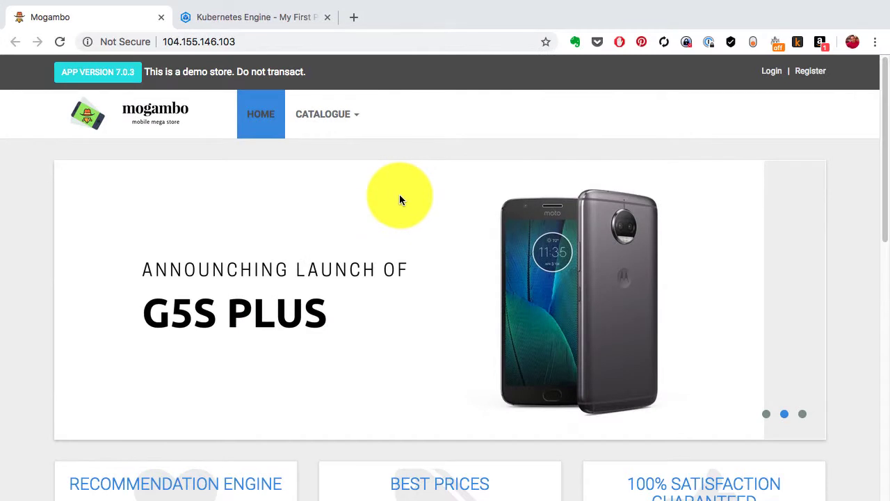
{"action": "left_click", "coordinate": [254, 17]}
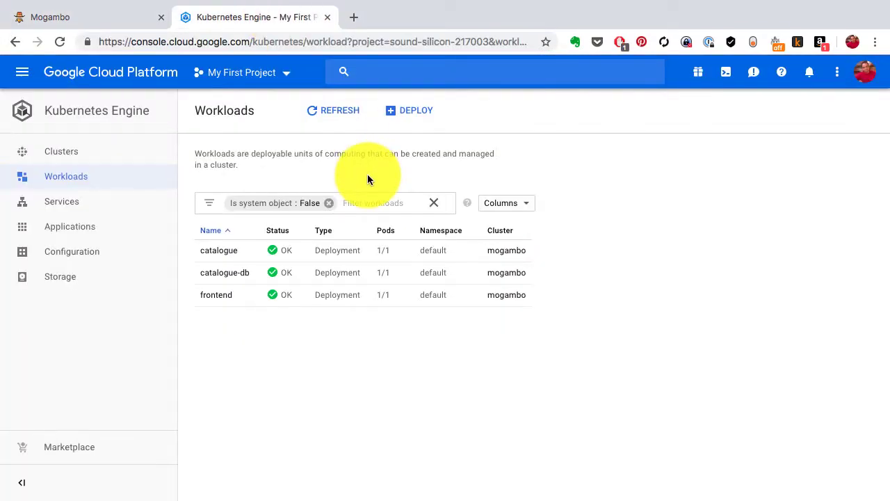
{"action": "left_click", "coordinate": [49, 17]}
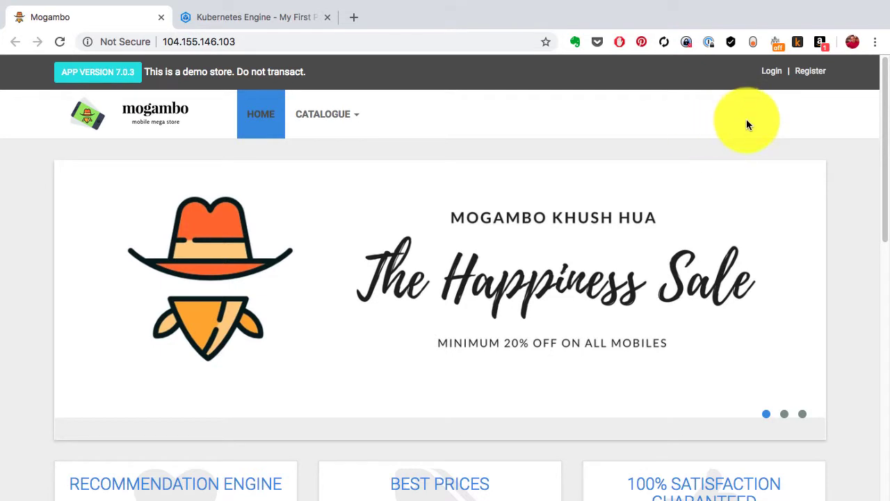
{"action": "mouse_move", "coordinate": [773, 132]}
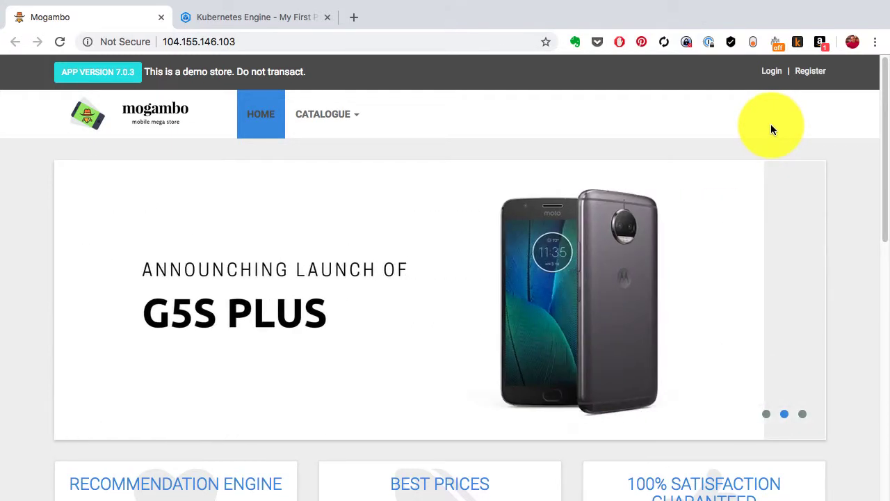
{"action": "mouse_move", "coordinate": [708, 85]}
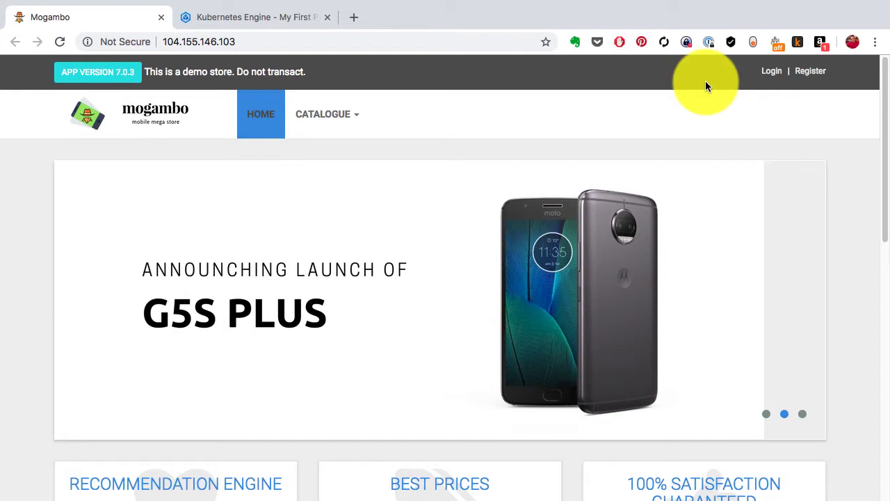